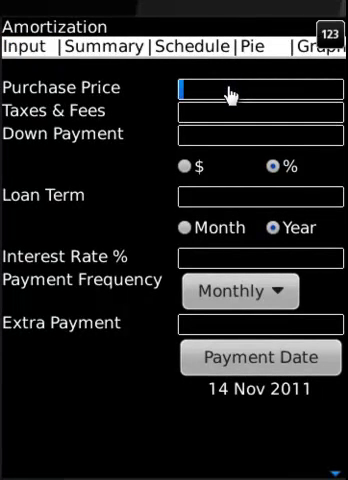
- Enter a 37,000 purchase price with a 5-year loan term for the amortization
text(37000)
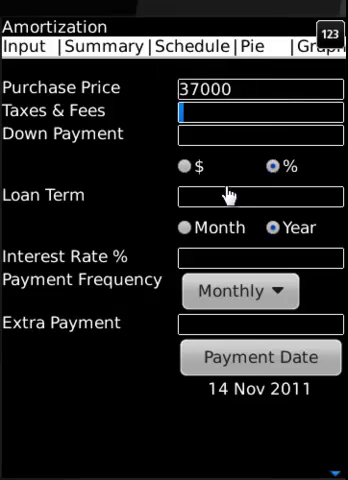
click(268, 166)
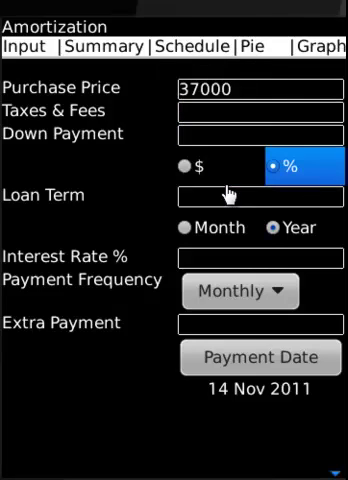
text(5)
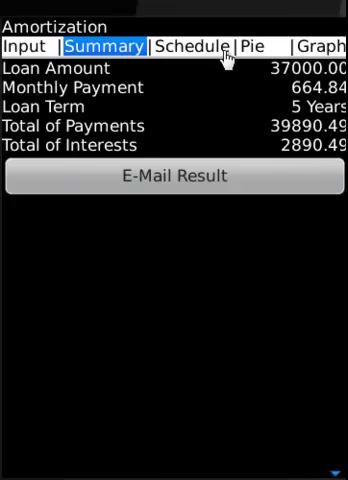
- Step through the Schedule, Pie and Graph tabs for the 60-month loan
click(205, 39)
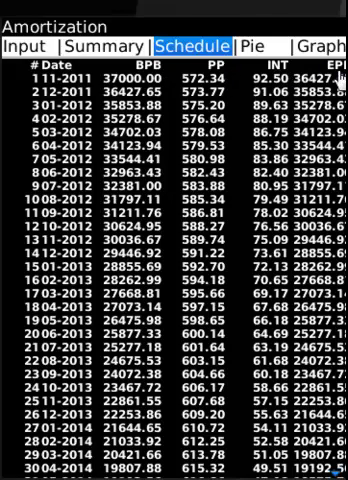
click(264, 44)
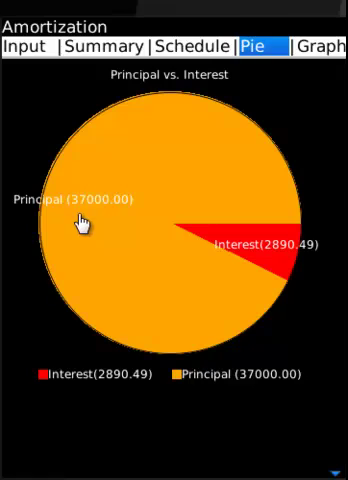
mouse_move(322, 47)
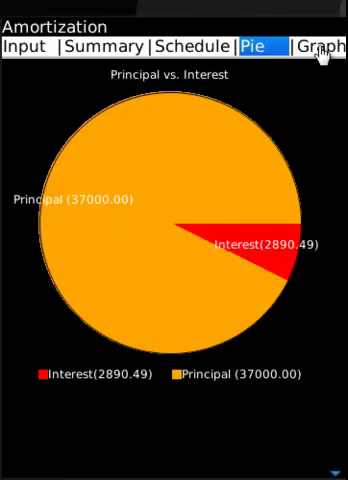
click(322, 46)
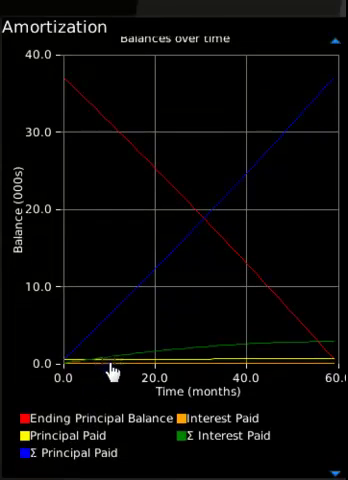
mouse_move(205, 435)
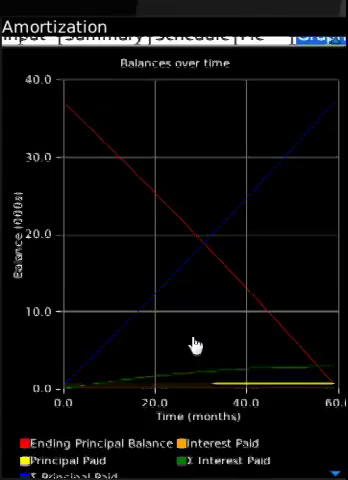
- Enter 500 in Taxes & Fees and a 20% down payment, giving a 30,100 loan
click(28, 45)
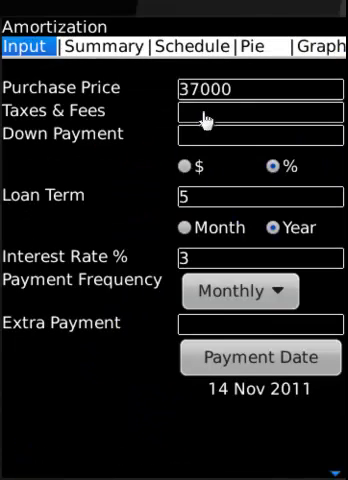
text(500)
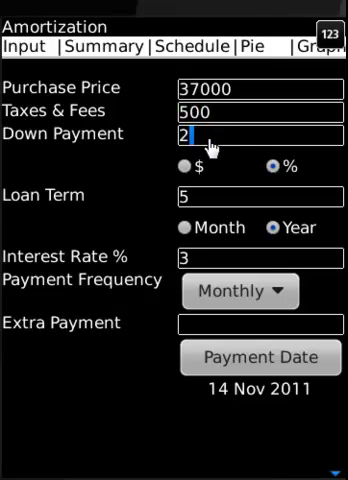
text(0)
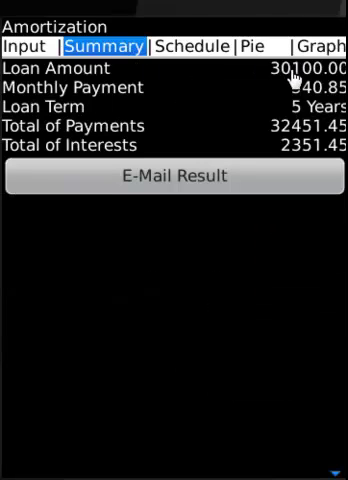
mouse_move(220, 68)
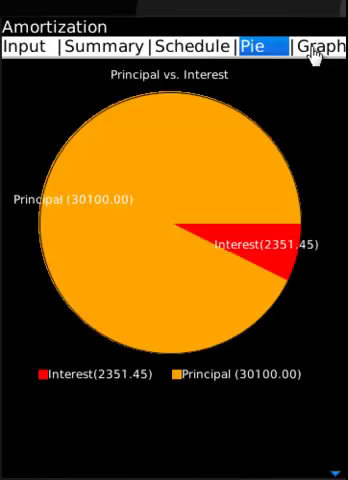
click(25, 46)
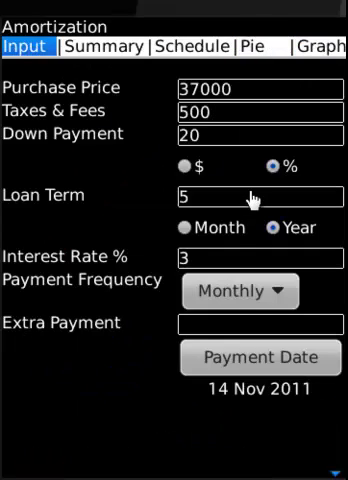
- Switch to Bi-Weekly payments from 14 Dec 2011 and review the 249.47 schedule
click(240, 291)
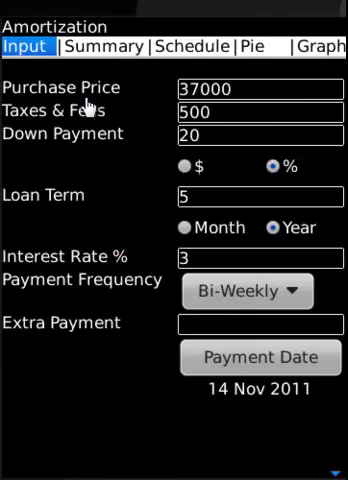
click(260, 357)
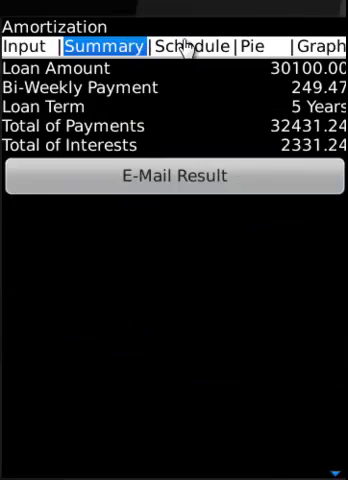
click(198, 38)
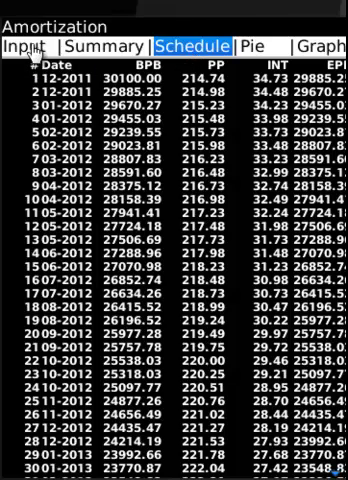
click(26, 48)
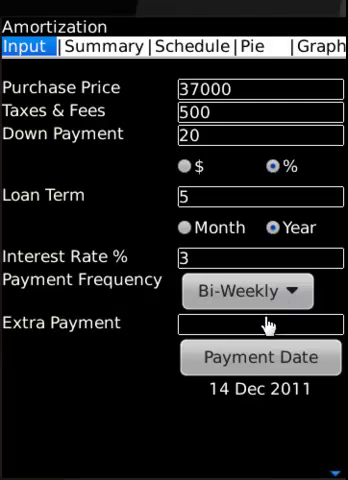
- Enter a 200 extra payment and check the 968.26 savings and 2.30-year reduction
text(2)
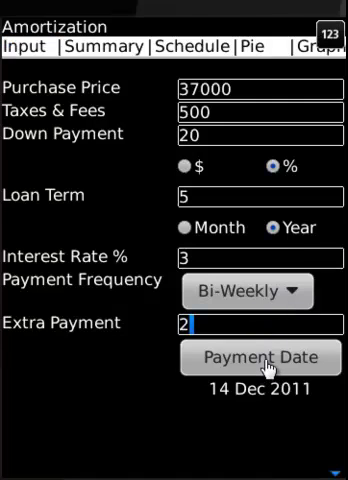
text(00)
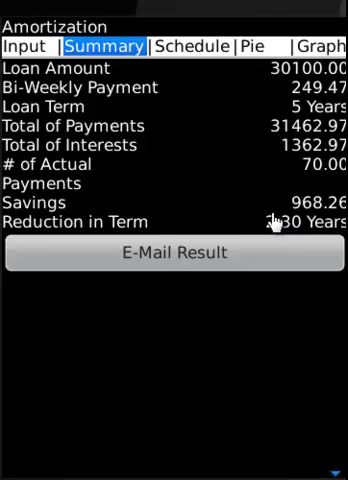
mouse_move(288, 176)
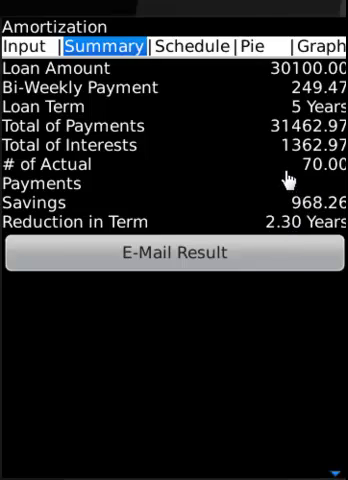
click(24, 45)
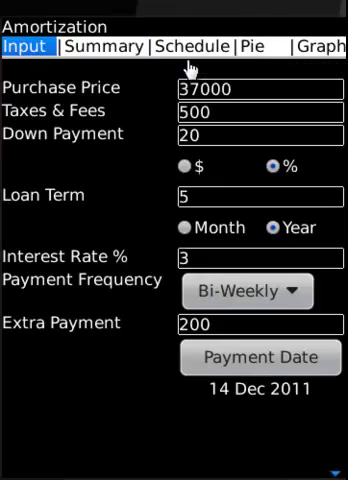
click(108, 46)
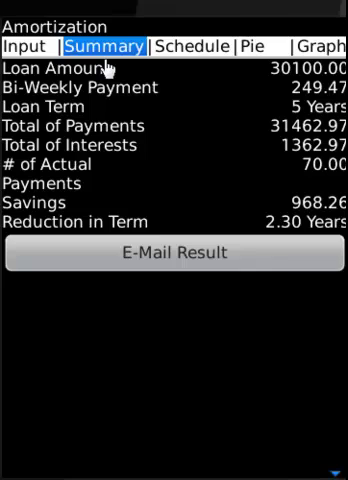
mouse_move(277, 381)
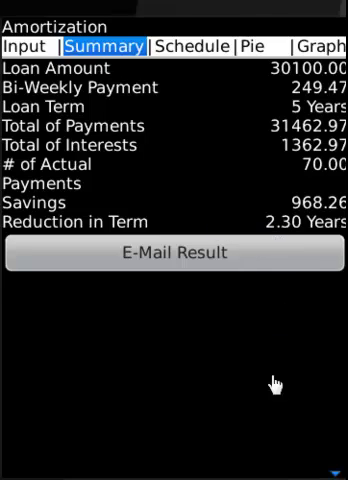
- Address the E-Mail Result message to anyone@… with an amortization subject
click(174, 252)
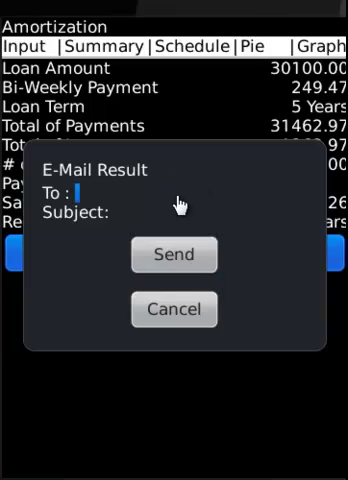
text(anyon)
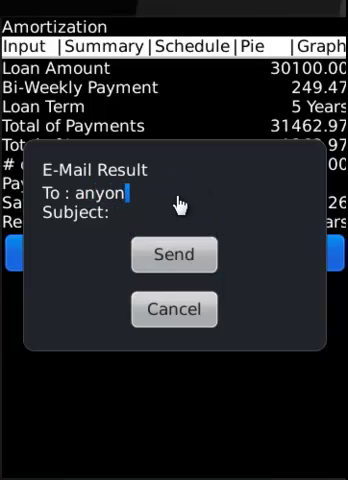
text(e@)
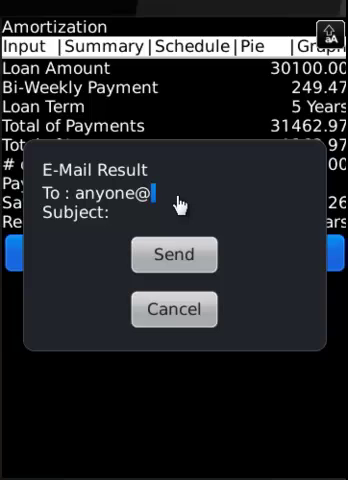
text(Any.com)
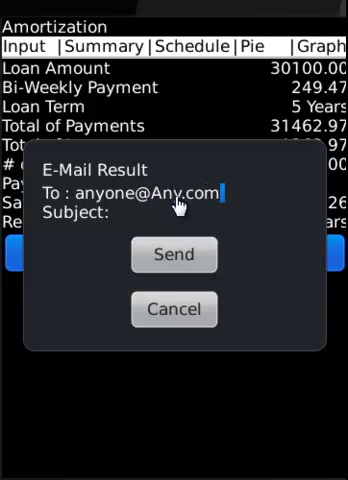
text(amorti)
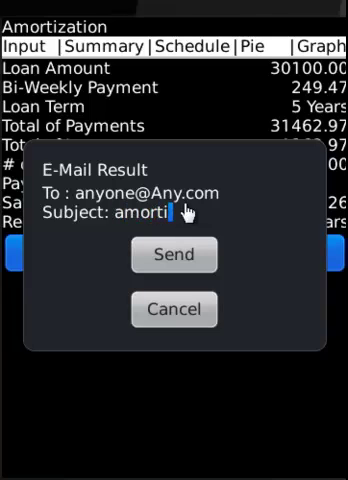
text(zation)
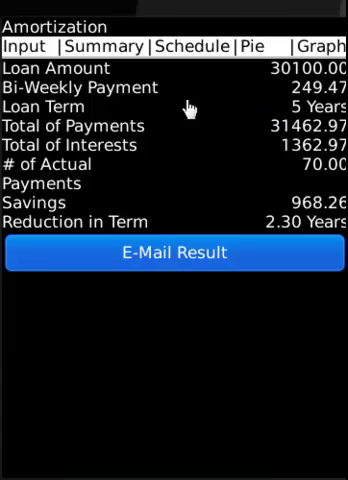
click(28, 46)
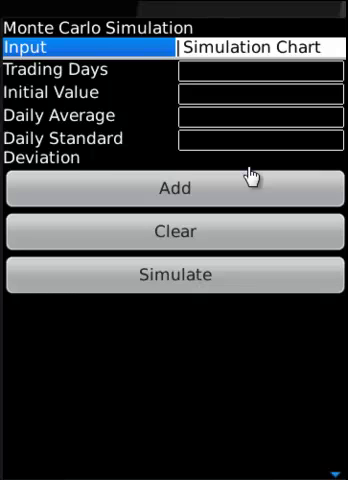
mouse_move(225, 73)
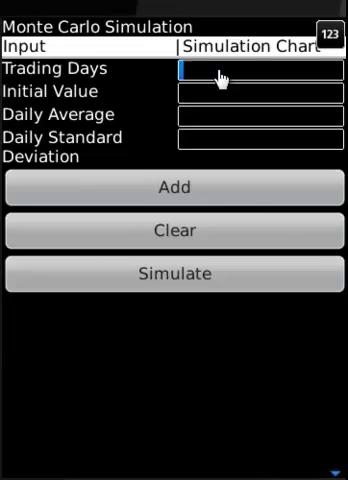
- Add a 223-day record: initial value 92, average 0.00059, deviation 0.0117, and confirm
text(223)
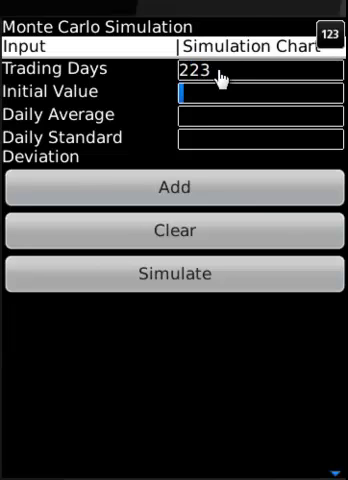
text(90)
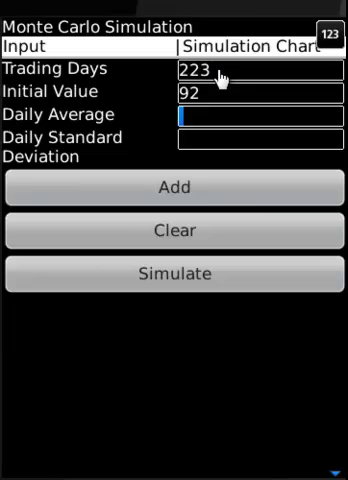
text(0.00059)
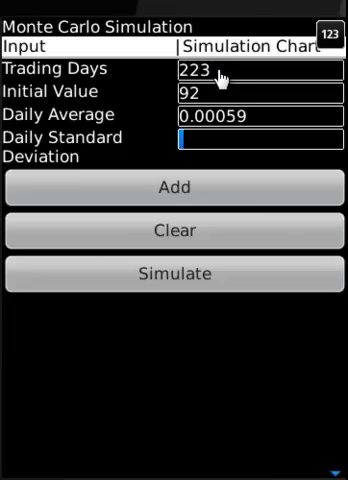
text(0.011)
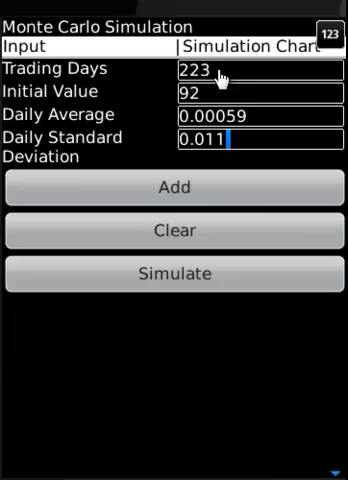
click(174, 187)
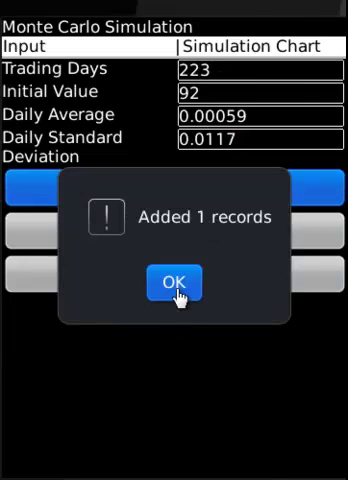
click(173, 282)
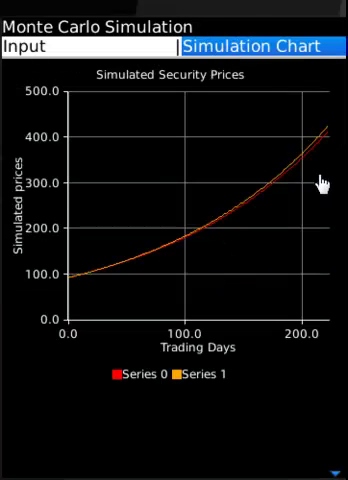
mouse_move(278, 197)
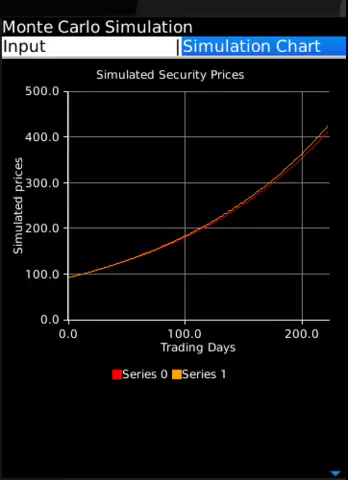
mouse_move(118, 50)
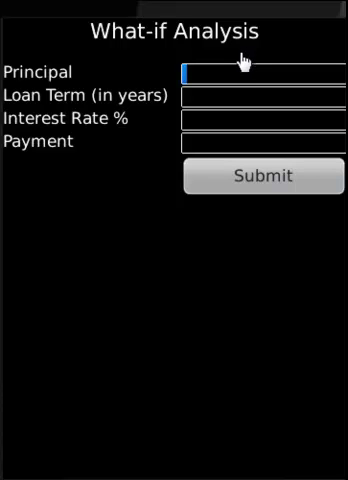
mouse_move(232, 70)
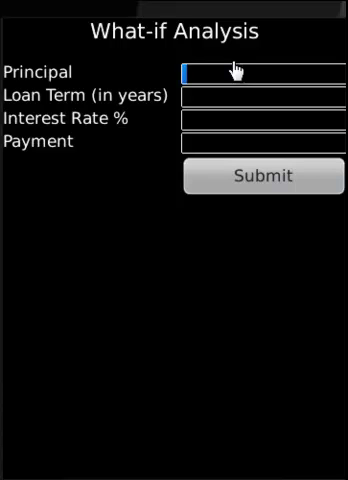
mouse_move(70, 96)
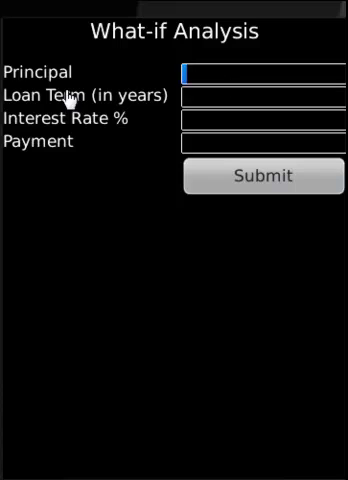
mouse_move(234, 96)
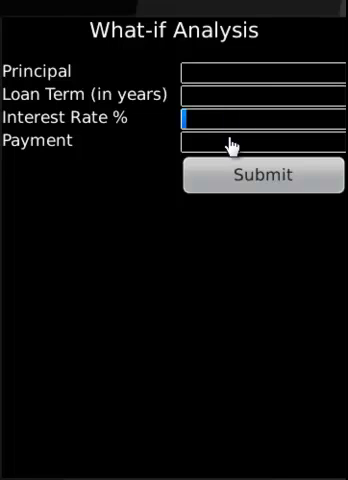
- Enter principal 37000, a 5-year term and 3% rate to solve the 664.84 payment
text(37000)
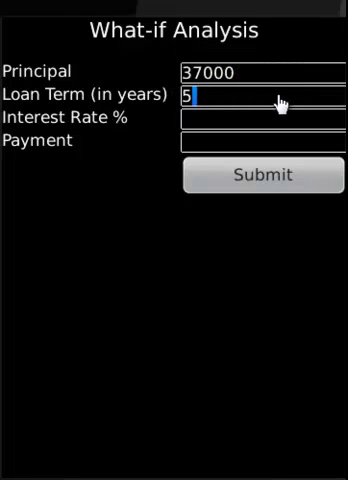
click(265, 118)
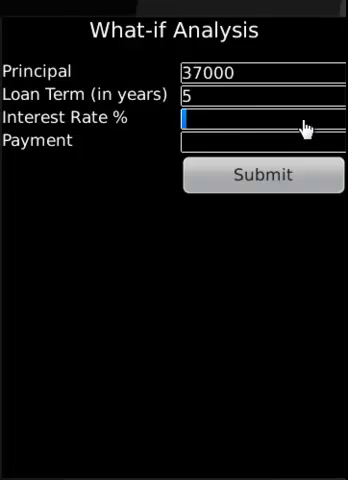
click(262, 174)
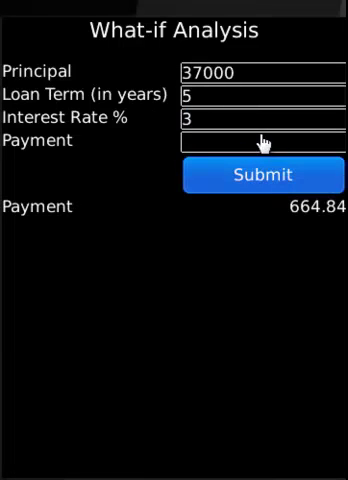
text(664.84)
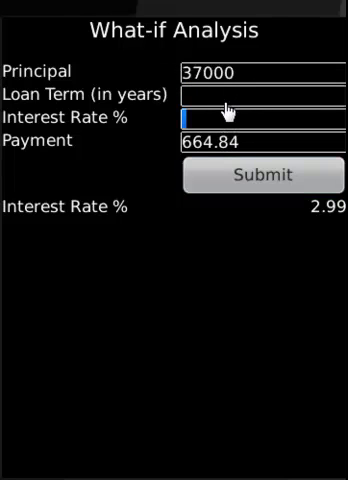
- Back-solve from the 664.84 payment for the 2.99 rate and 5.00-year term
text(3)
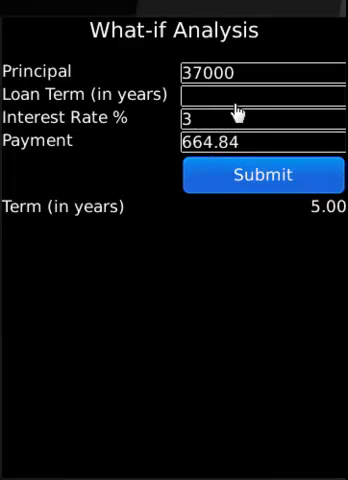
text(5)
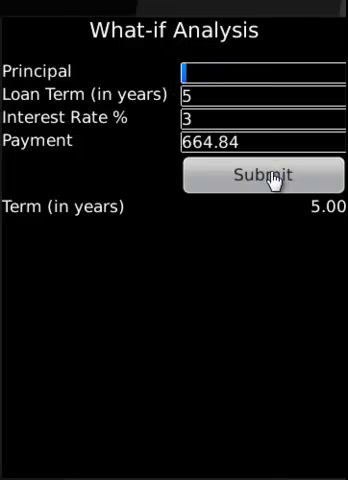
click(262, 175)
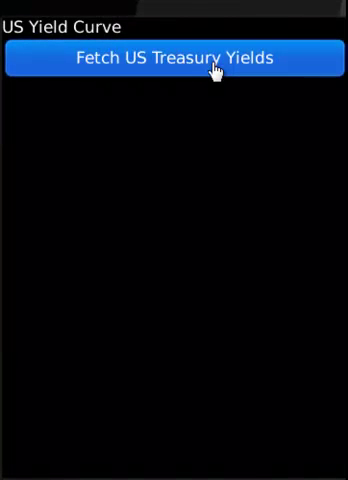
- Fetch the US Treasury yields and open the November 2011 date list
click(174, 57)
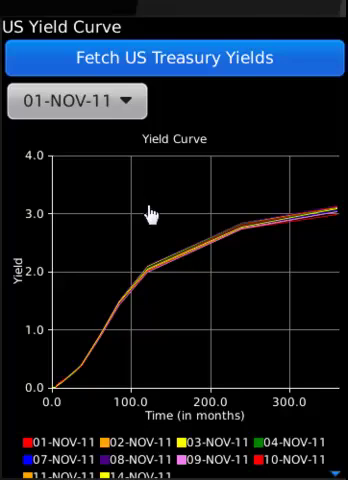
click(75, 100)
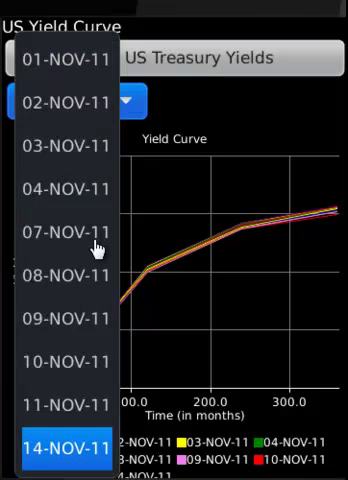
mouse_move(65, 407)
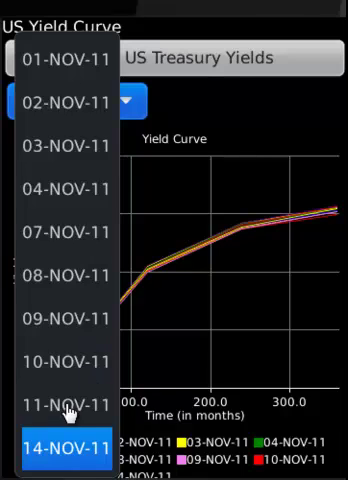
- Step through yield curves for 11, 10, 14 and 11 November, ending on 08-NOV-11
click(64, 405)
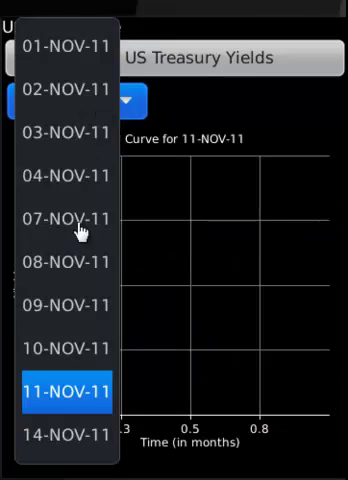
click(66, 348)
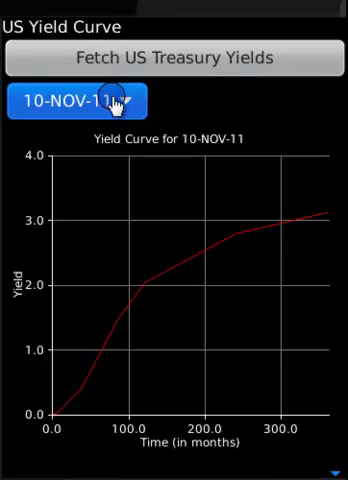
click(80, 100)
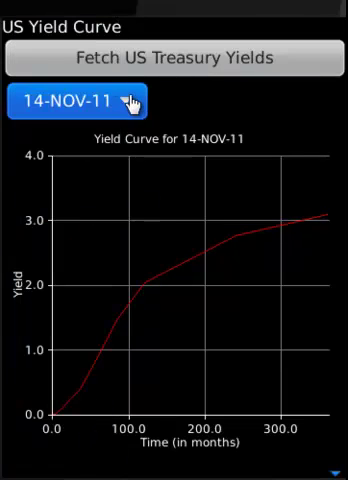
click(78, 100)
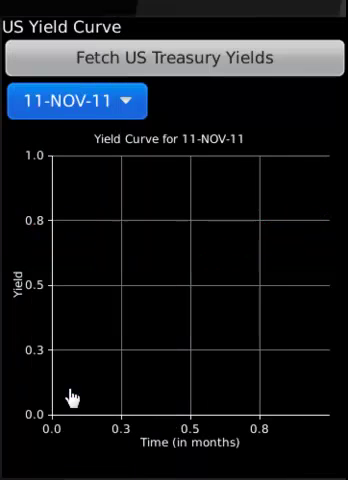
click(77, 101)
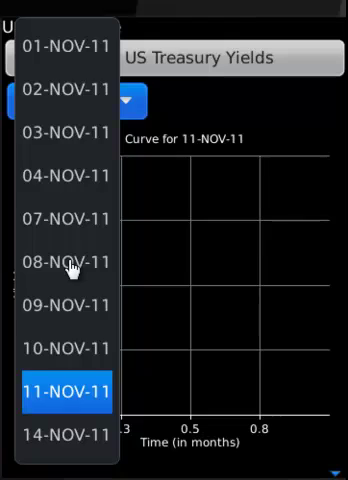
click(65, 262)
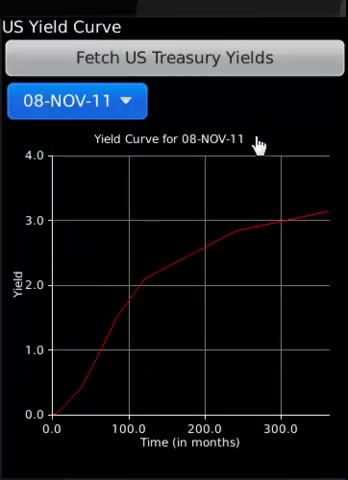
mouse_move(198, 288)
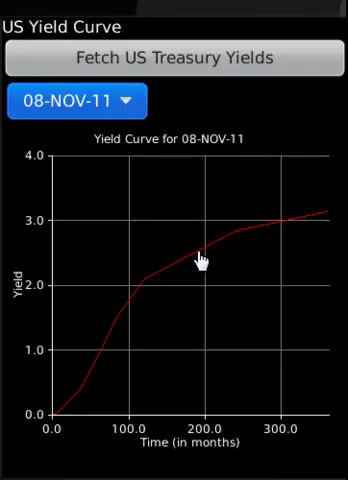